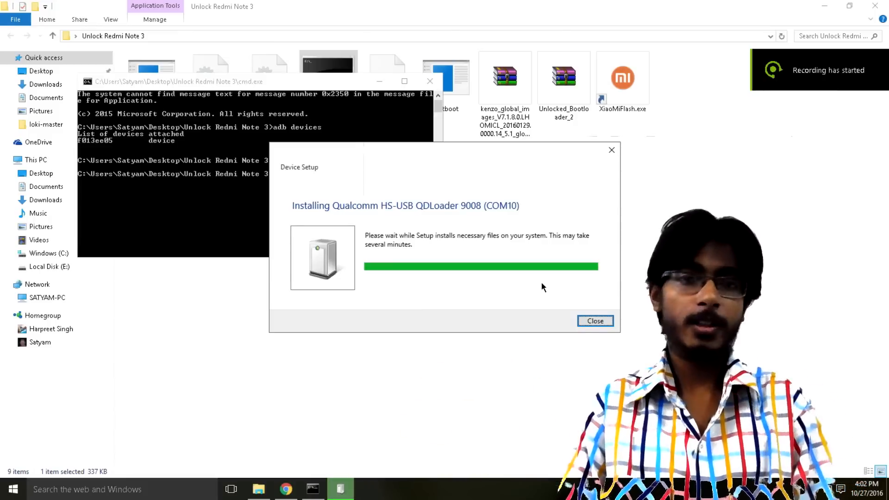
Close the Qualcomm QDLoader 9008 driver setup window after rebooting the phone to EDL
click(594, 321)
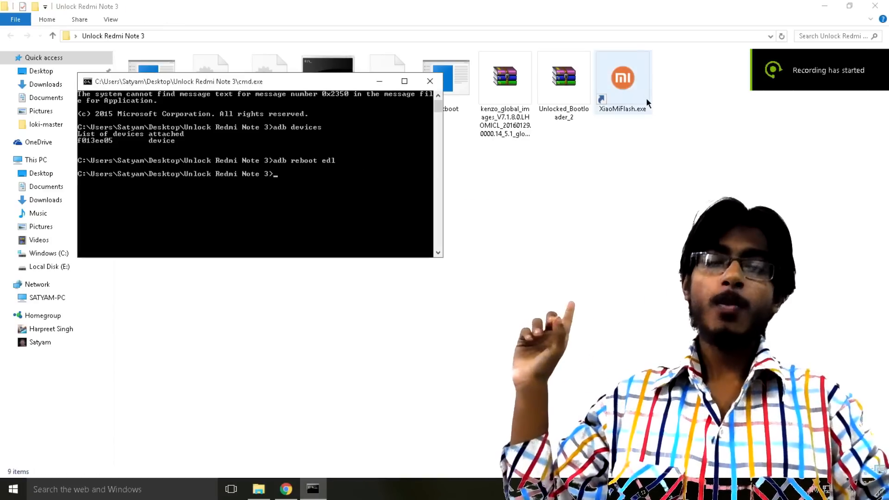
Launch XiaoMiFlash.exe and grant it administrator permission in User Account Control
double_click(622, 77)
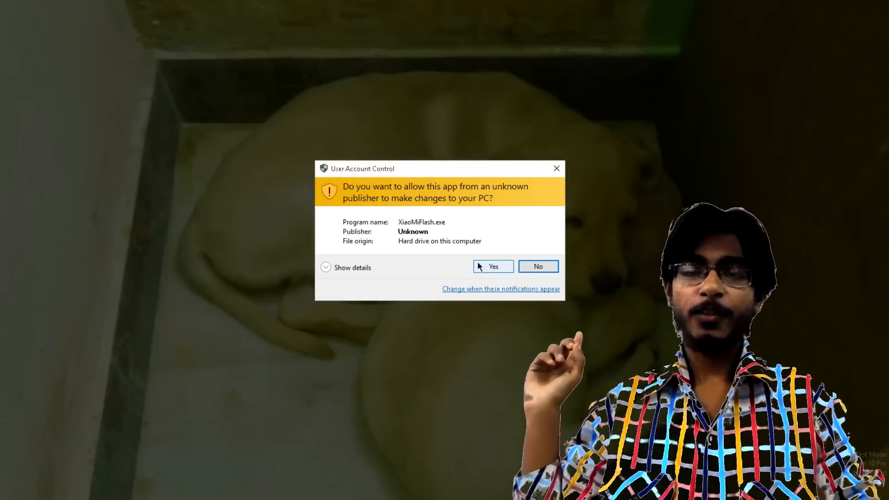
click(492, 267)
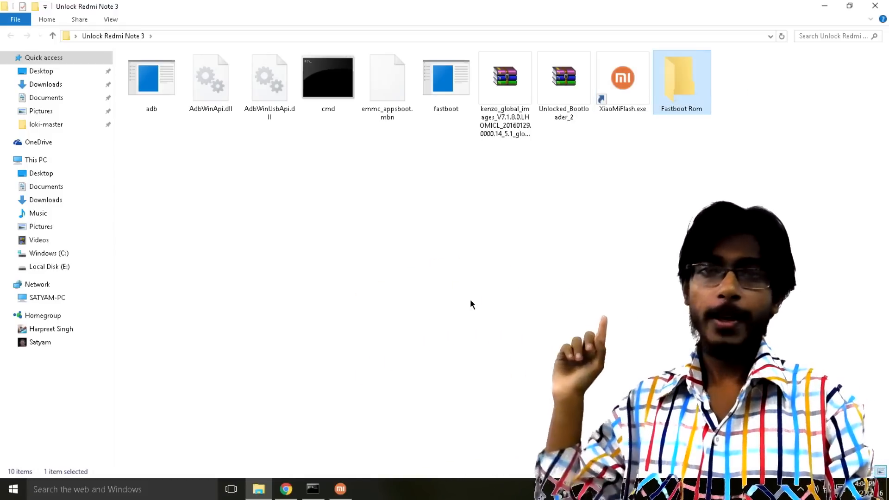
Move the kenzo_global_images archive into Fastboot Rom and unpack it there
click(504, 77)
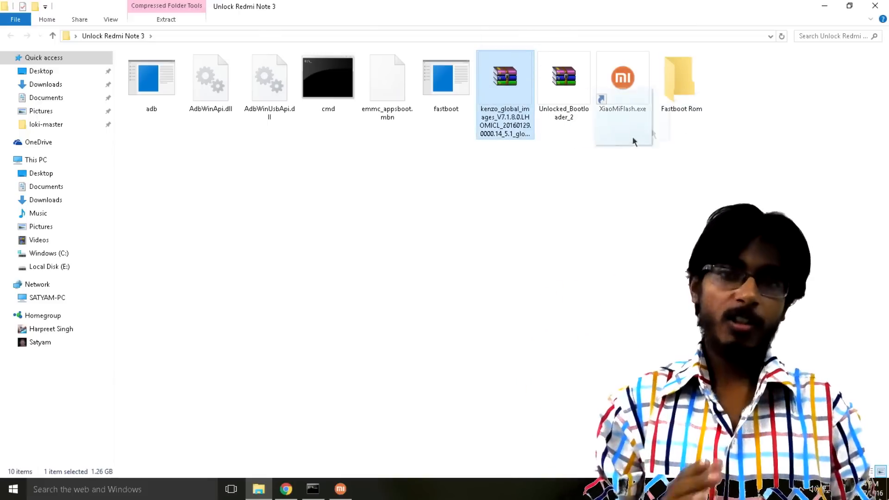
double_click(681, 78)
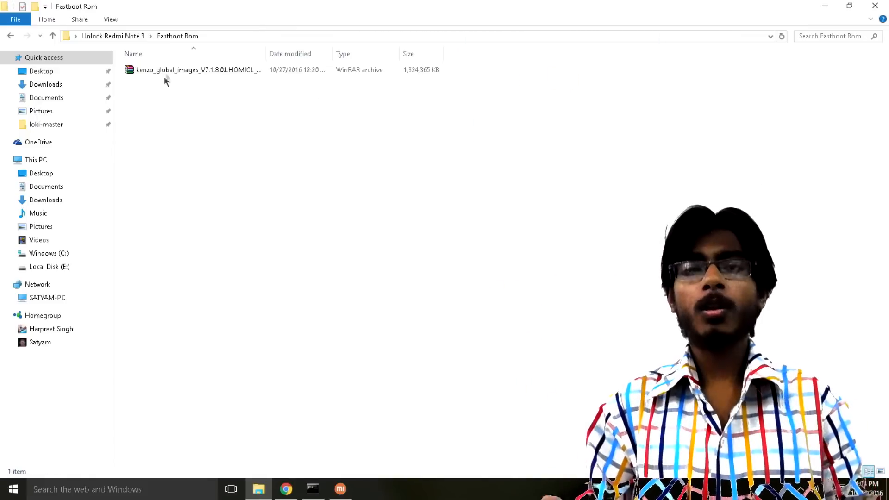
double_click(196, 69)
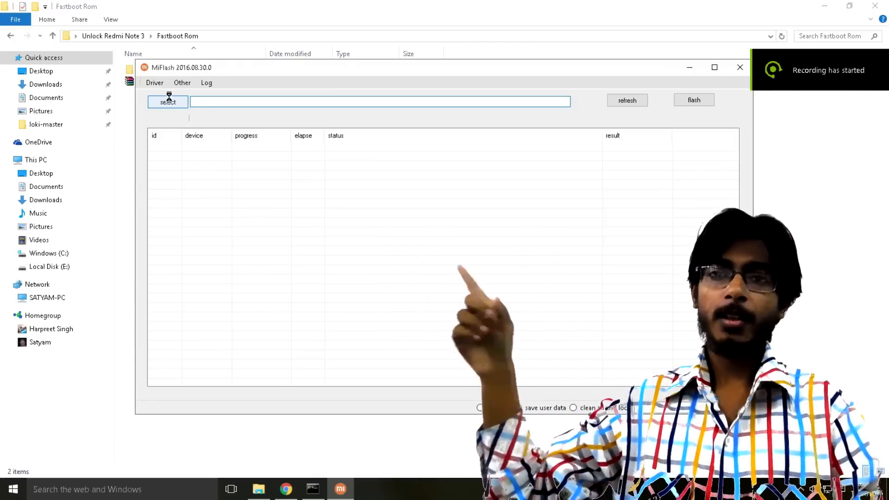
Select the extracted kenzo_global_images folder in Fastboot Rom as the MiFlash ROM
click(167, 100)
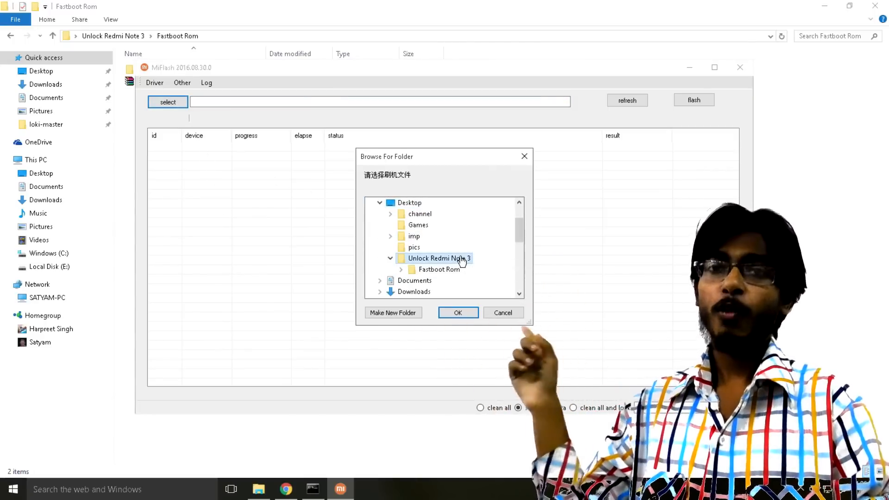
click(439, 279)
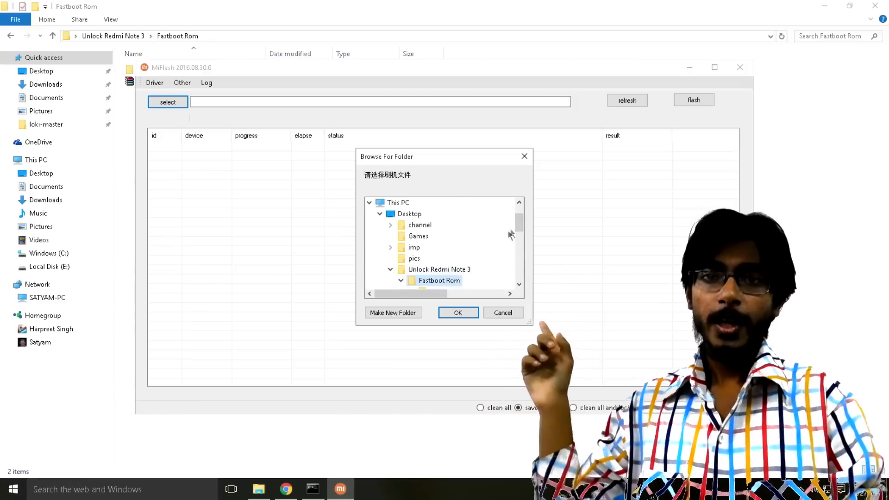
click(401, 280)
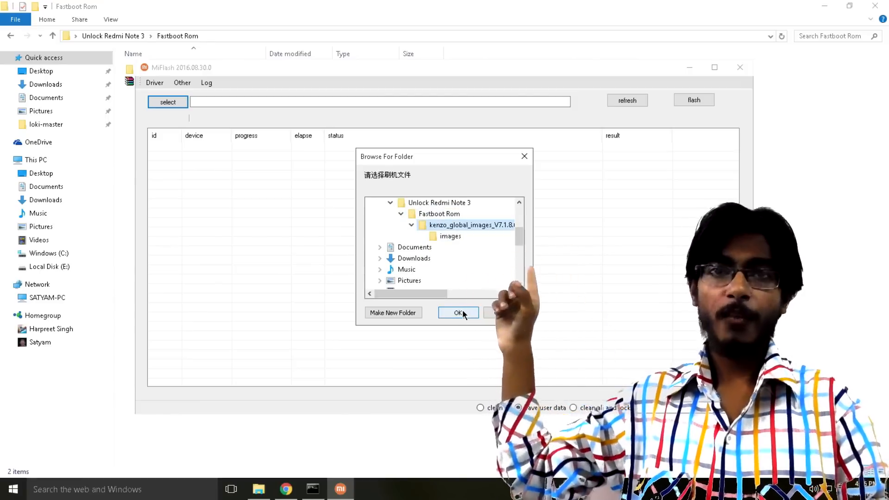
click(458, 312)
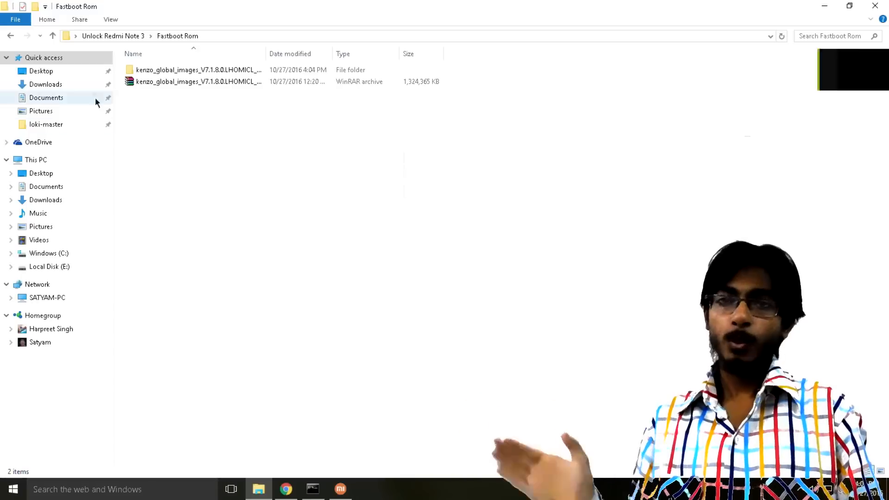
Create an Unlocked Bootloader folder beside Fastboot Rom in Unlock Redmi Note 3
click(52, 36)
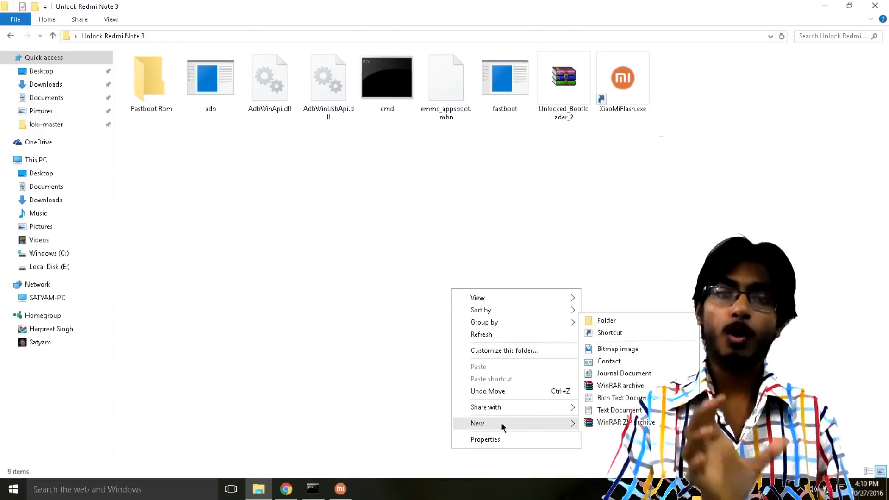
click(605, 321)
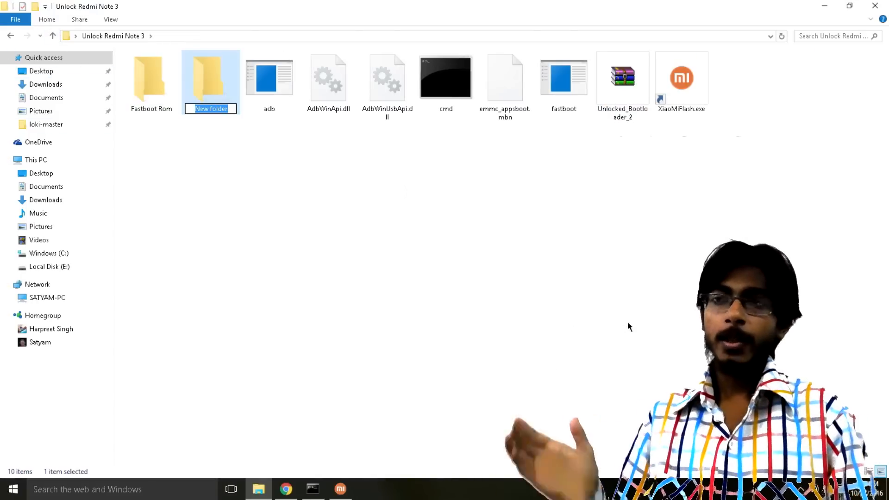
text(Unlocked)
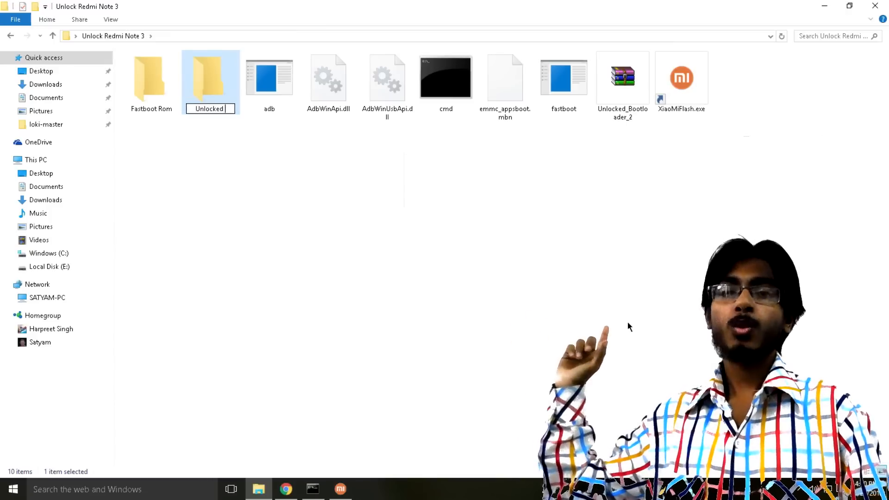
text(Bootlpoader)
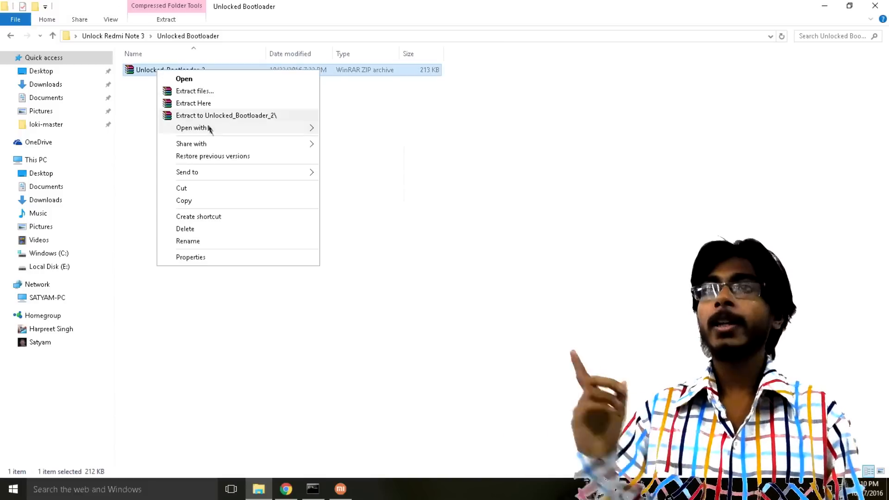
Extract the bootloader archive there and copy its emmc_appsboot.mbn file
click(194, 103)
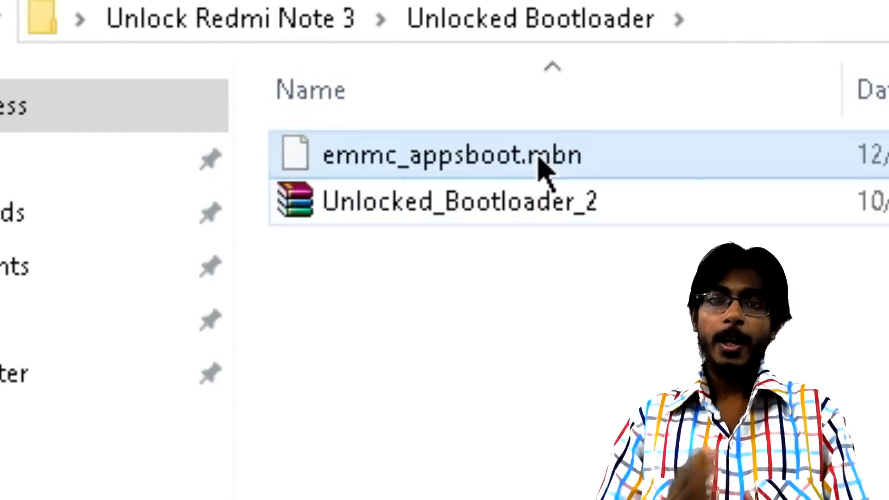
right_click(165, 69)
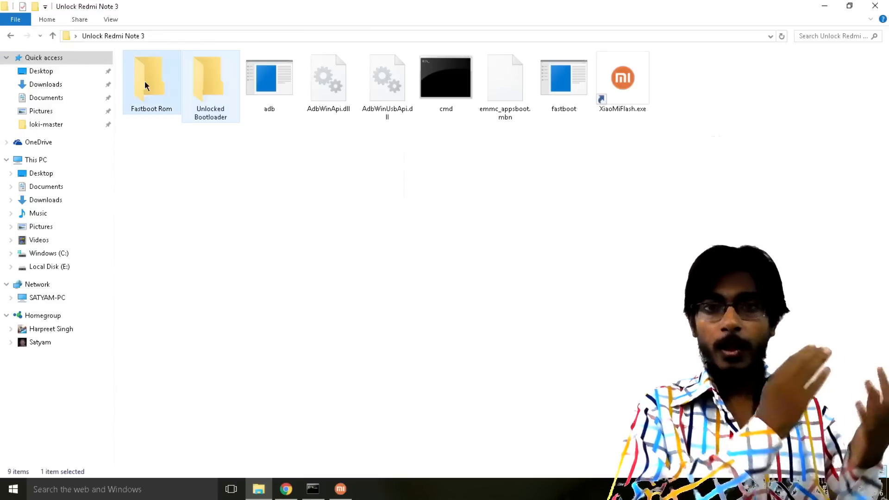
Paste the unlocked emmc_appsboot.mbn into kenzo_global_images > images
double_click(151, 79)
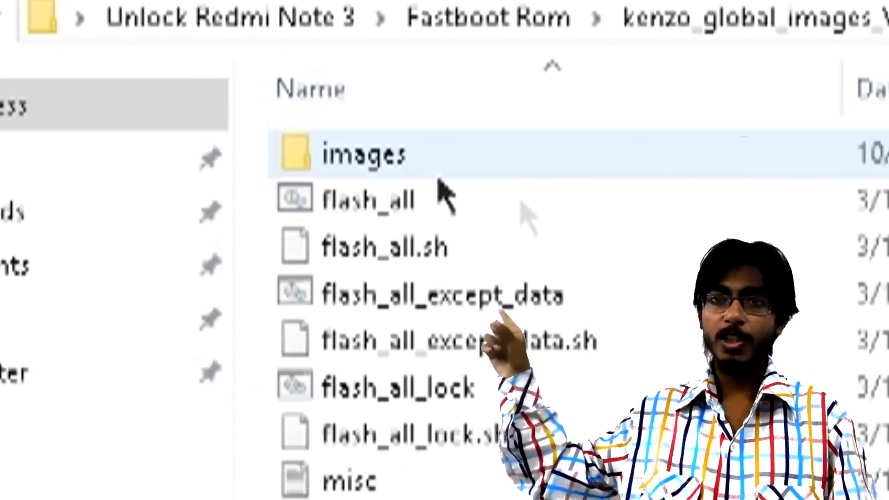
double_click(363, 155)
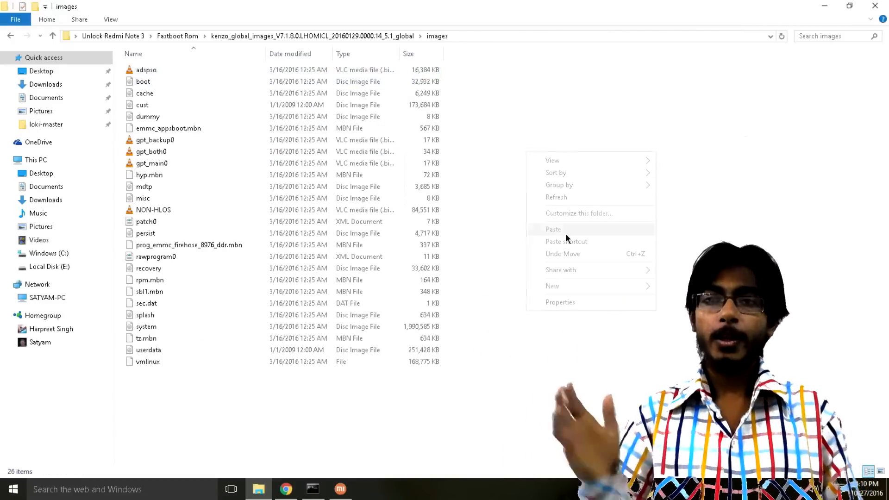
click(554, 229)
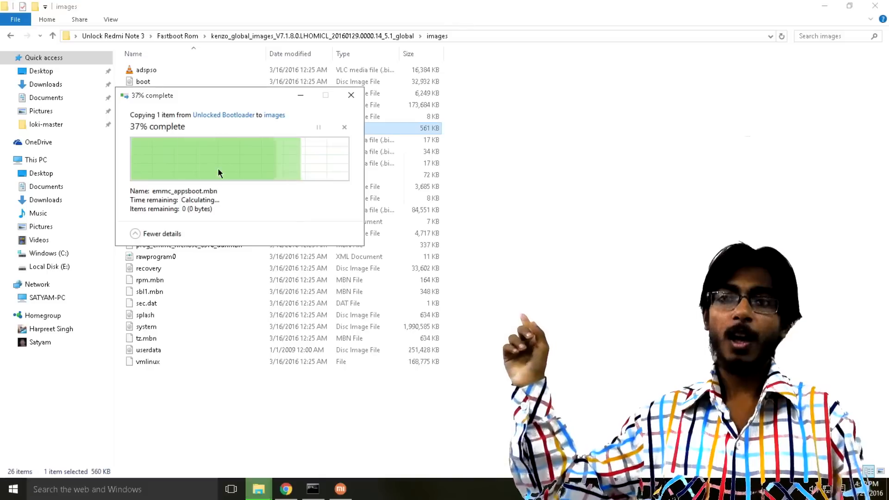
click(52, 36)
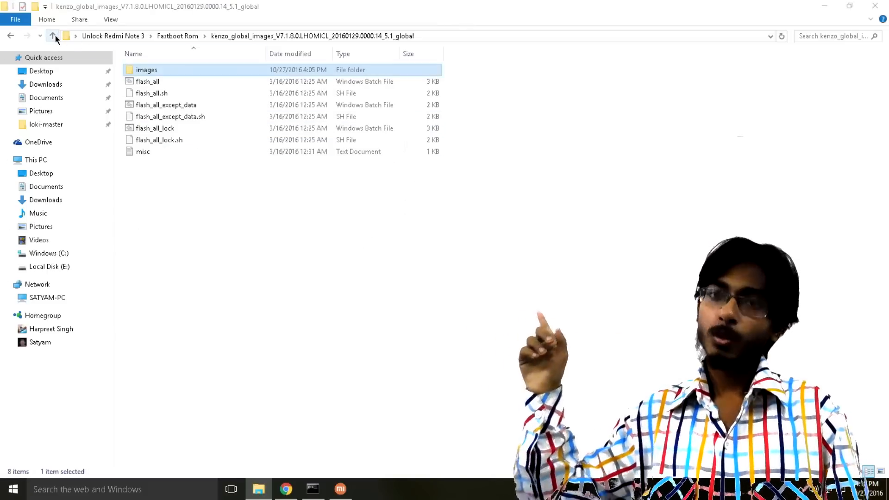
click(52, 37)
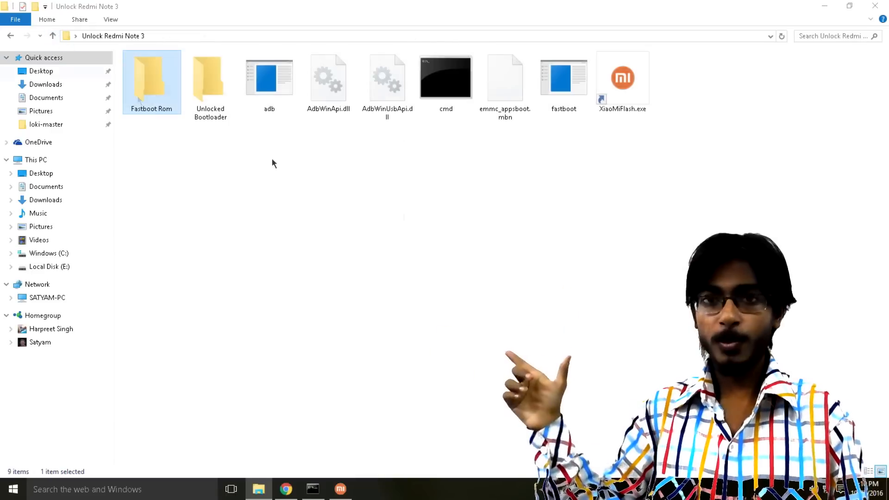
Start flashing the kenzo global ROM to the COM10 device in MiFlash
double_click(623, 76)
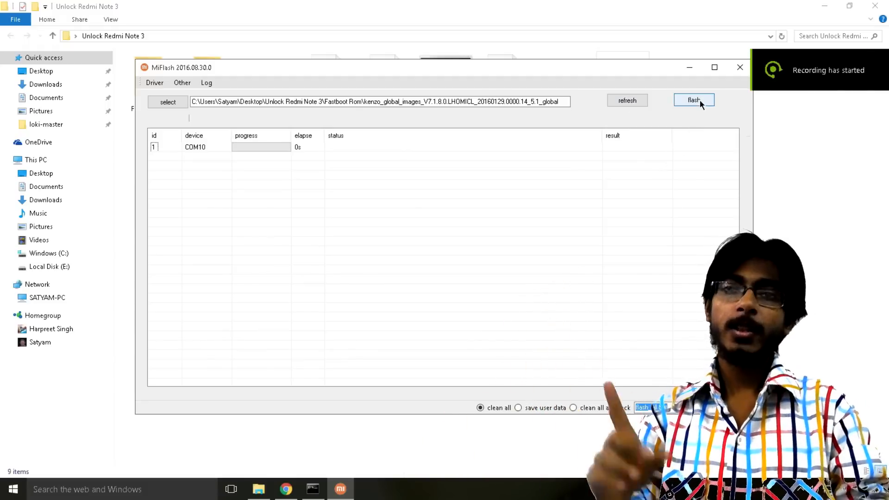
click(694, 100)
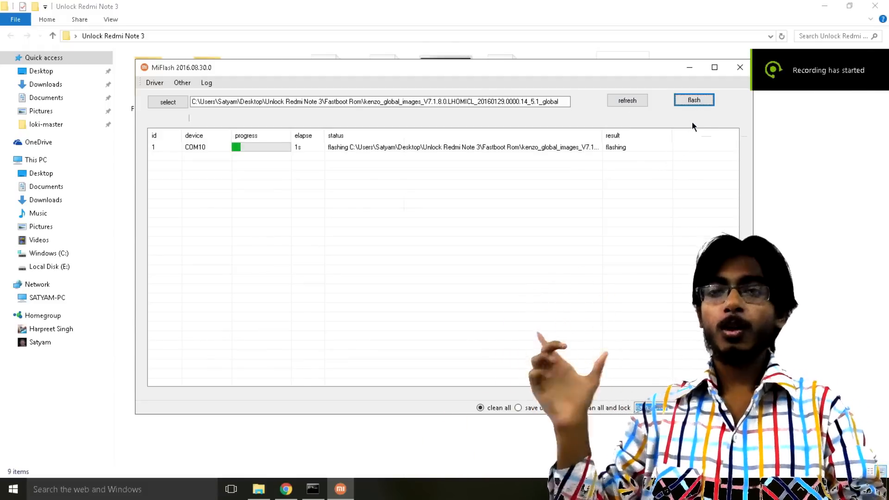